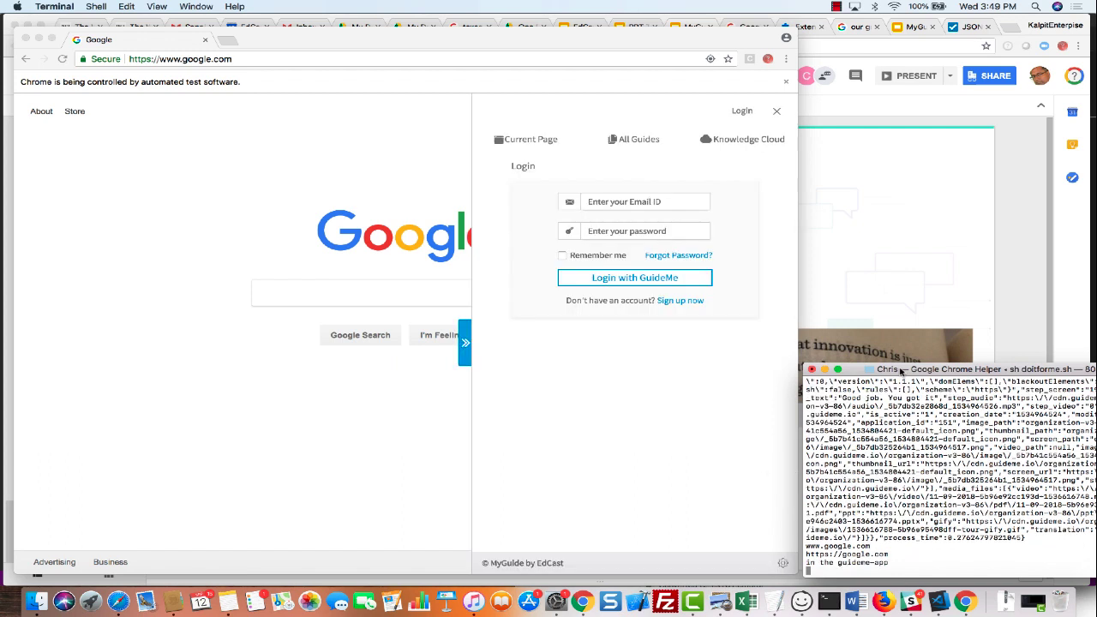
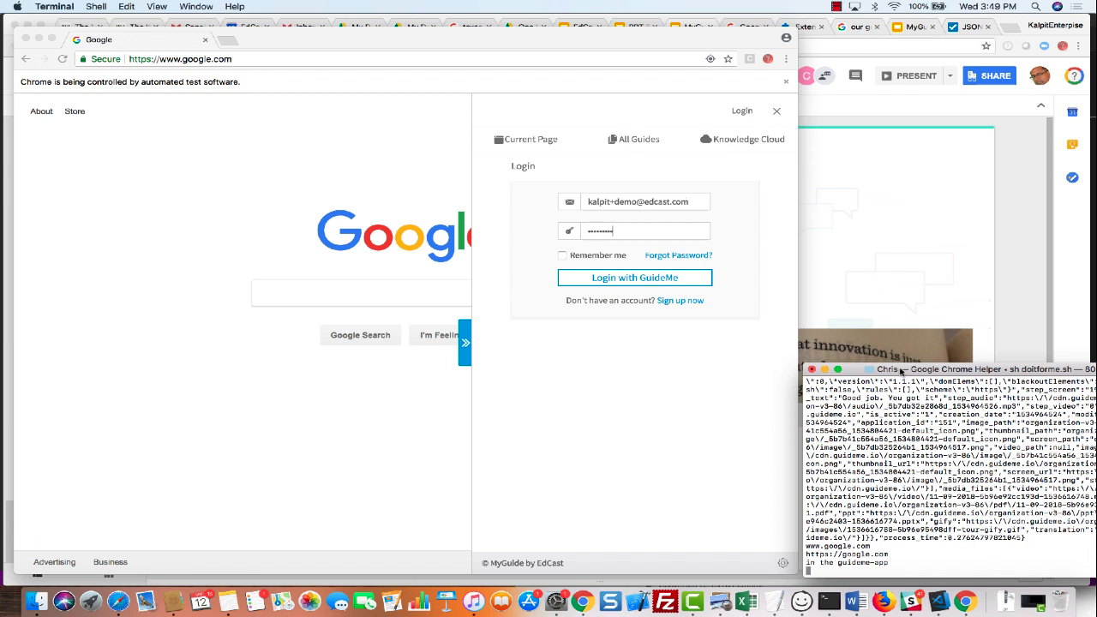
{"action": "left_click", "coordinate": [635, 278]}
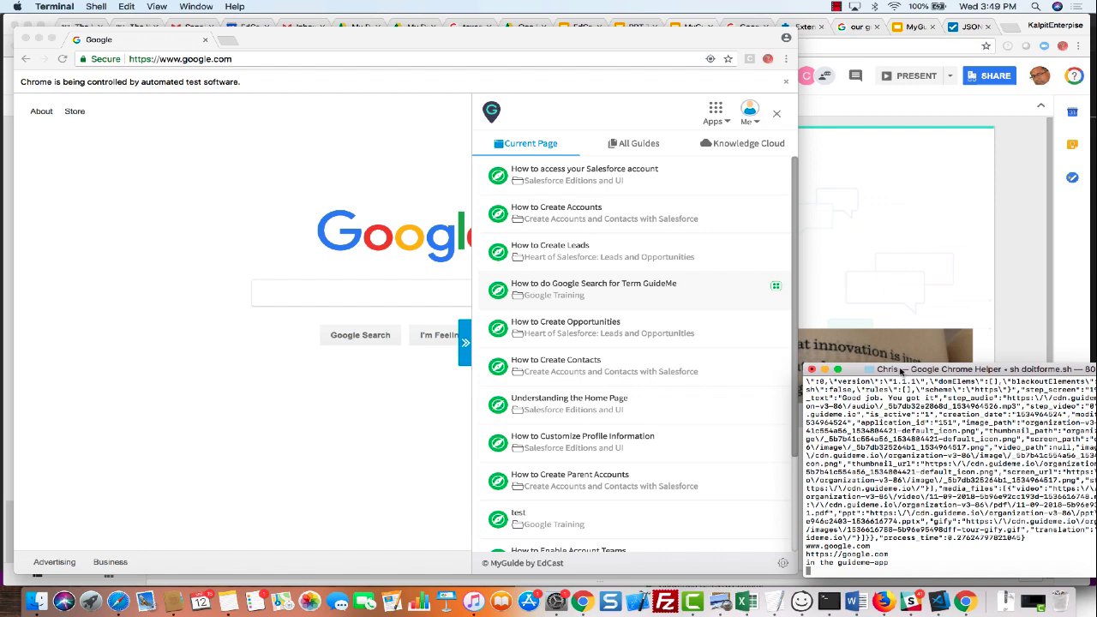
{"action": "left_click", "coordinate": [635, 144]}
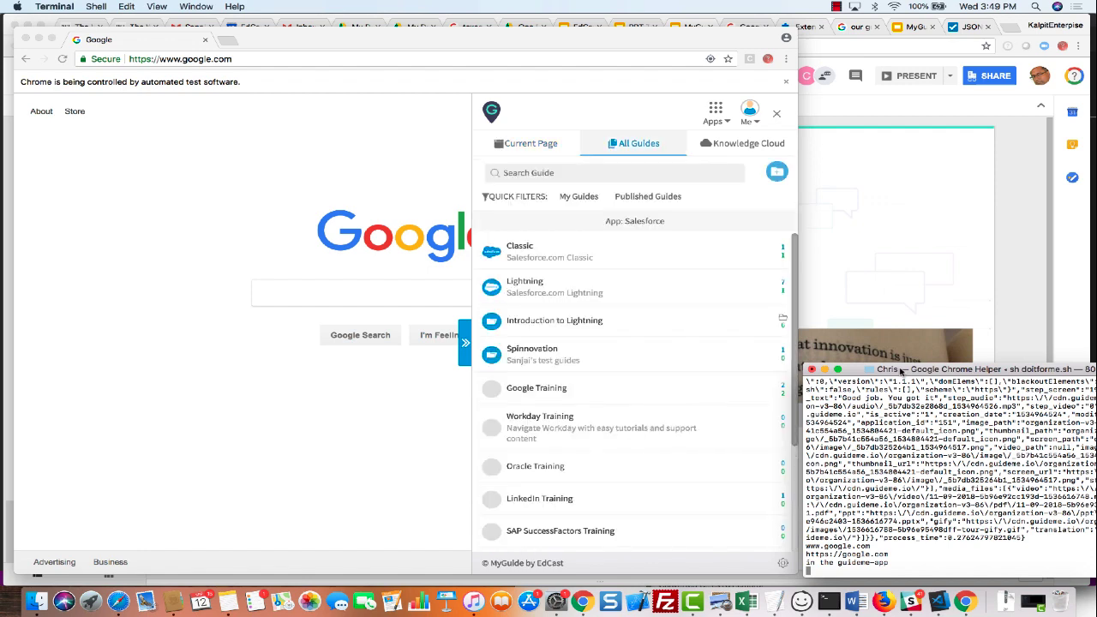
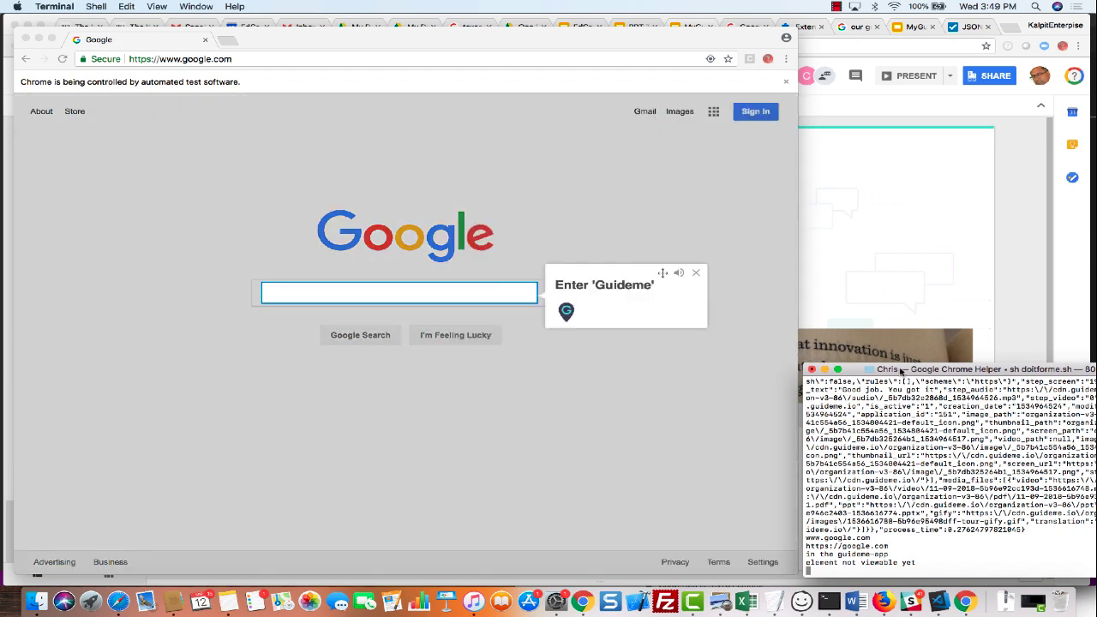
- Search Google for 'Guideme' and follow the GuideMe website result
{"action": "type", "text": "Guideme"}
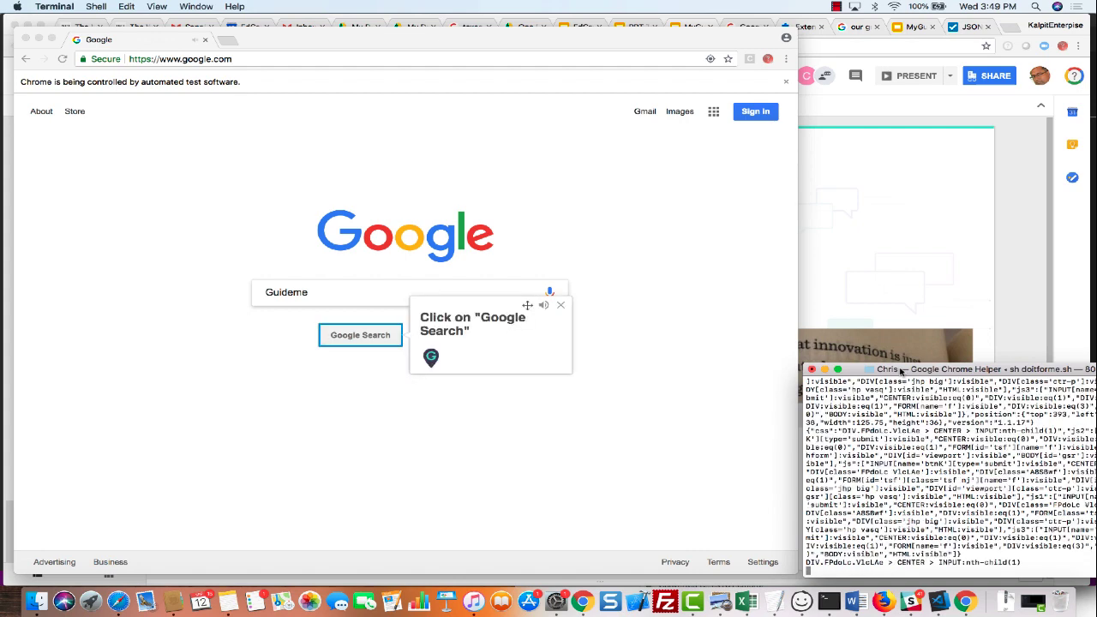
{"action": "left_click", "coordinate": [360, 334]}
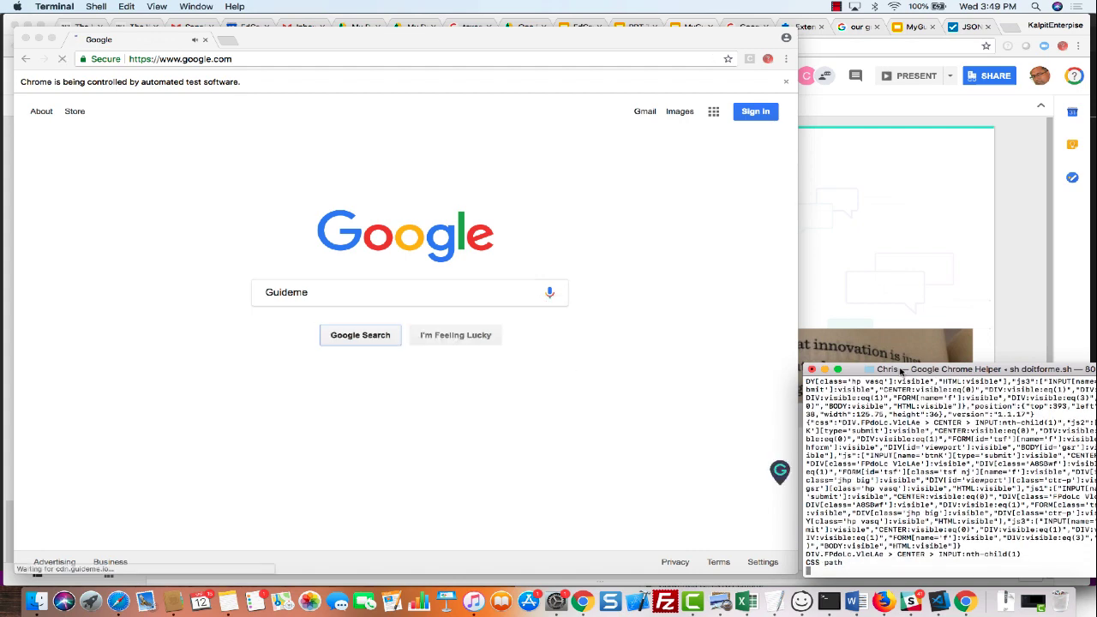
{"action": "left_click", "coordinate": [360, 334]}
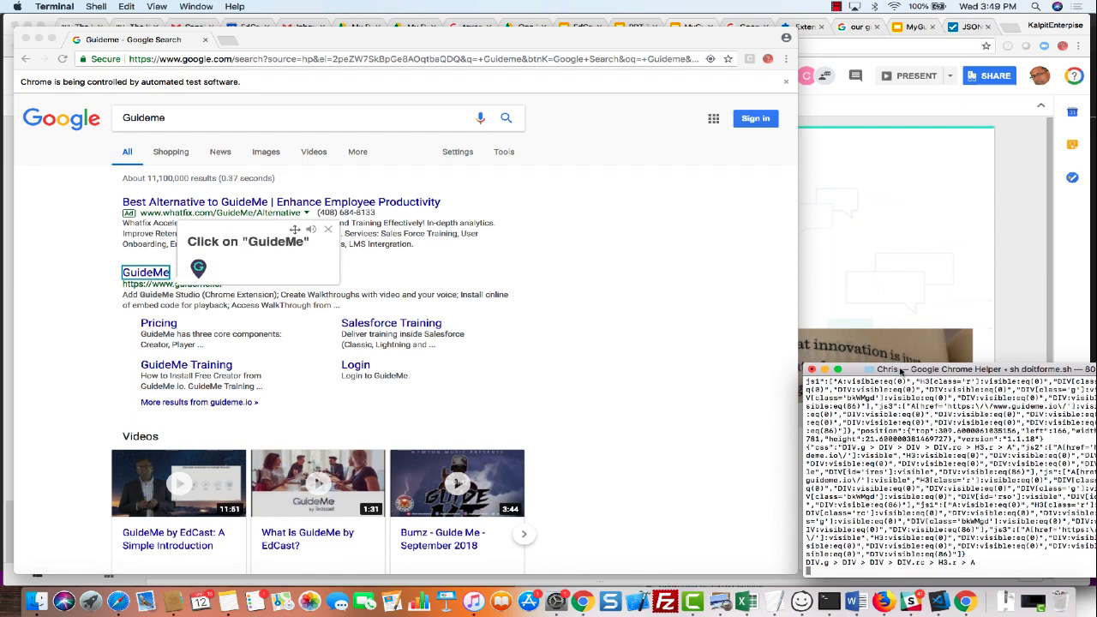
{"action": "left_click", "coordinate": [146, 273]}
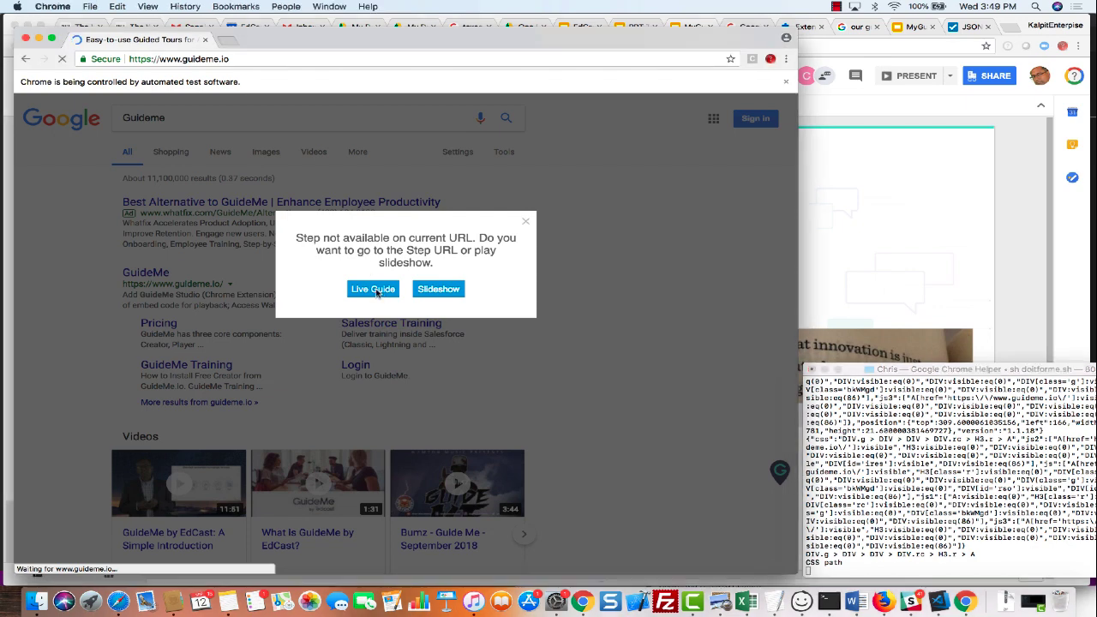
- Choose Live Guide in the 'Step not available on current URL' dialog
{"action": "left_click", "coordinate": [374, 288]}
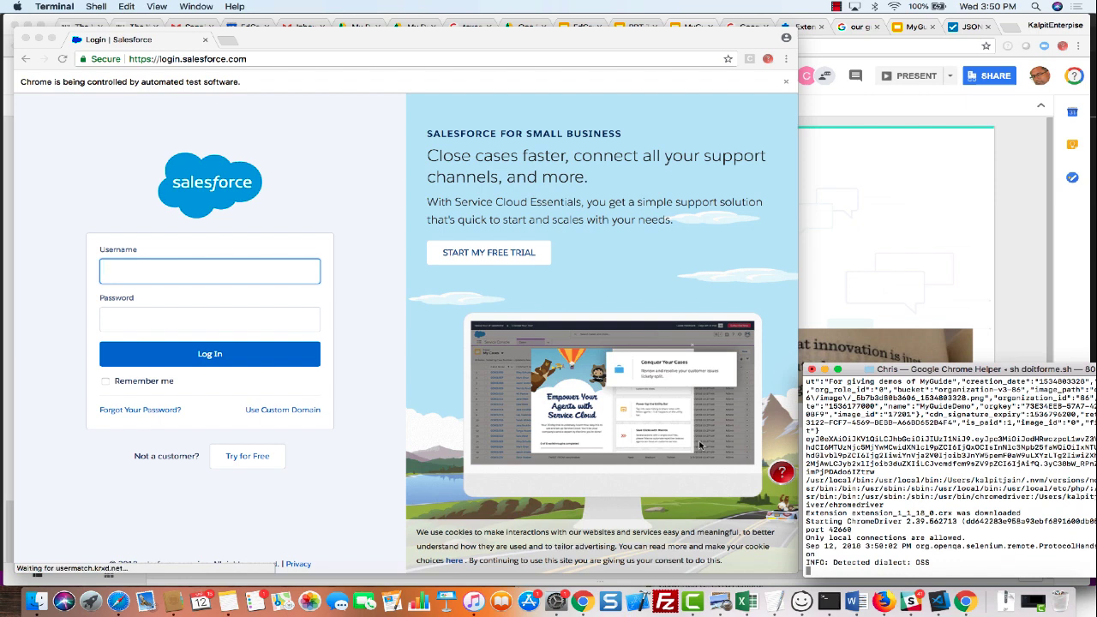
- Submit the Salesforce login and switch to the Gmail inbox for the verification email
{"action": "left_click", "coordinate": [209, 353]}
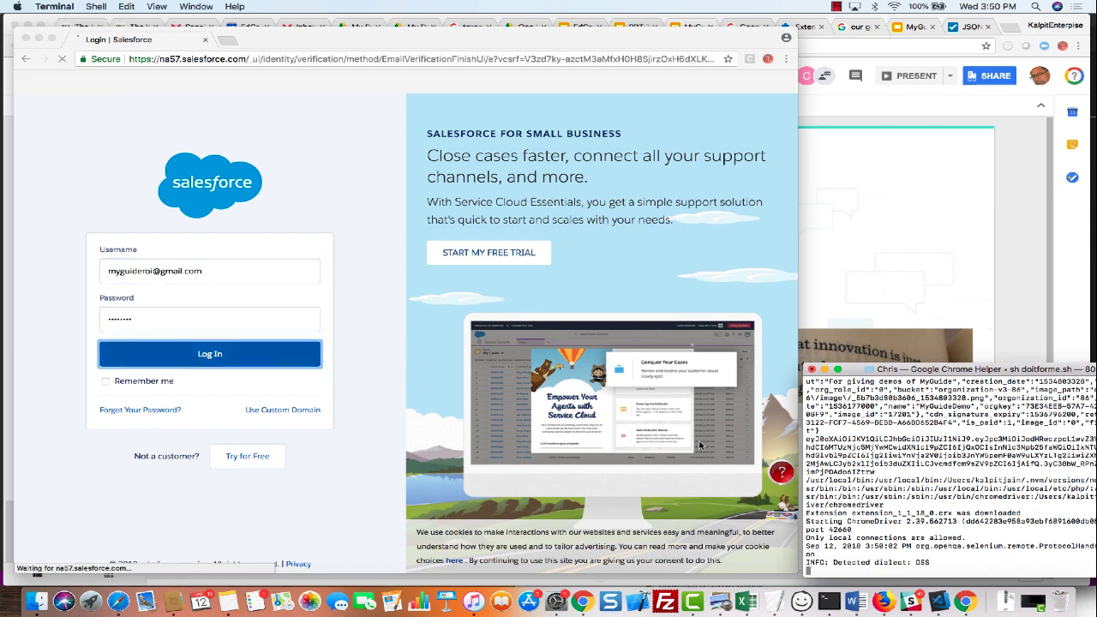
{"action": "left_click", "coordinate": [209, 353]}
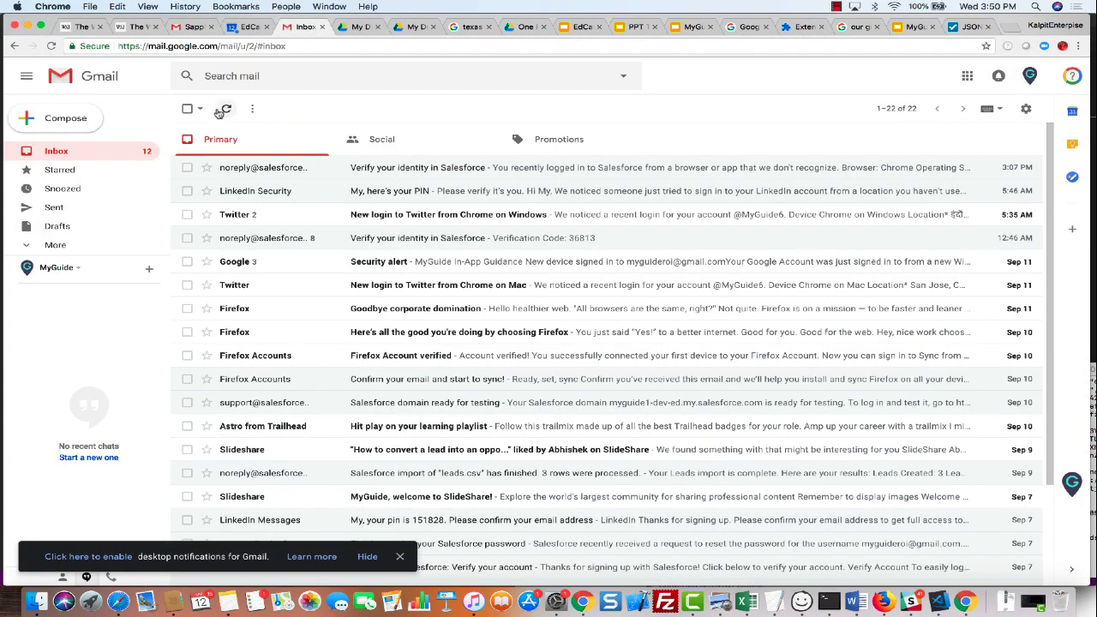
{"action": "left_click", "coordinate": [226, 110]}
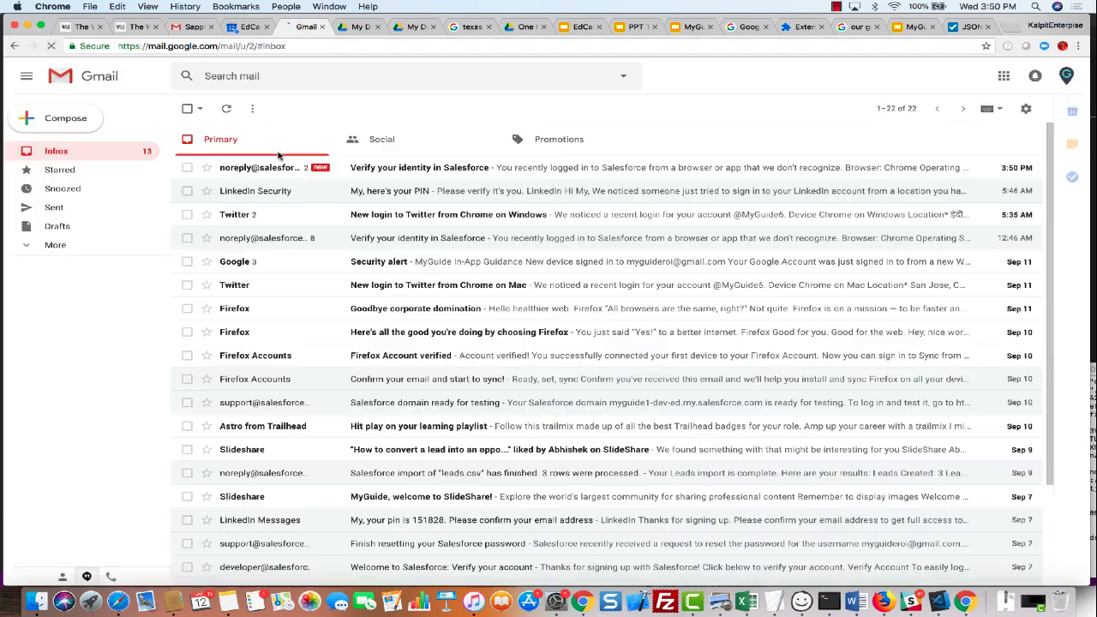
{"action": "left_click", "coordinate": [418, 168]}
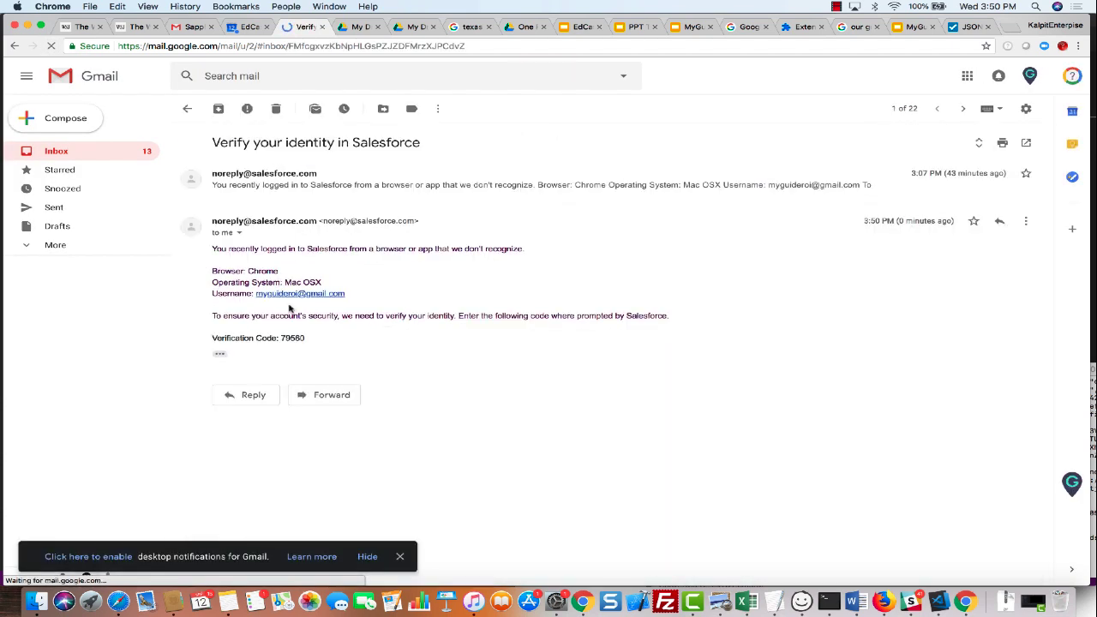
{"action": "double_click", "coordinate": [292, 338]}
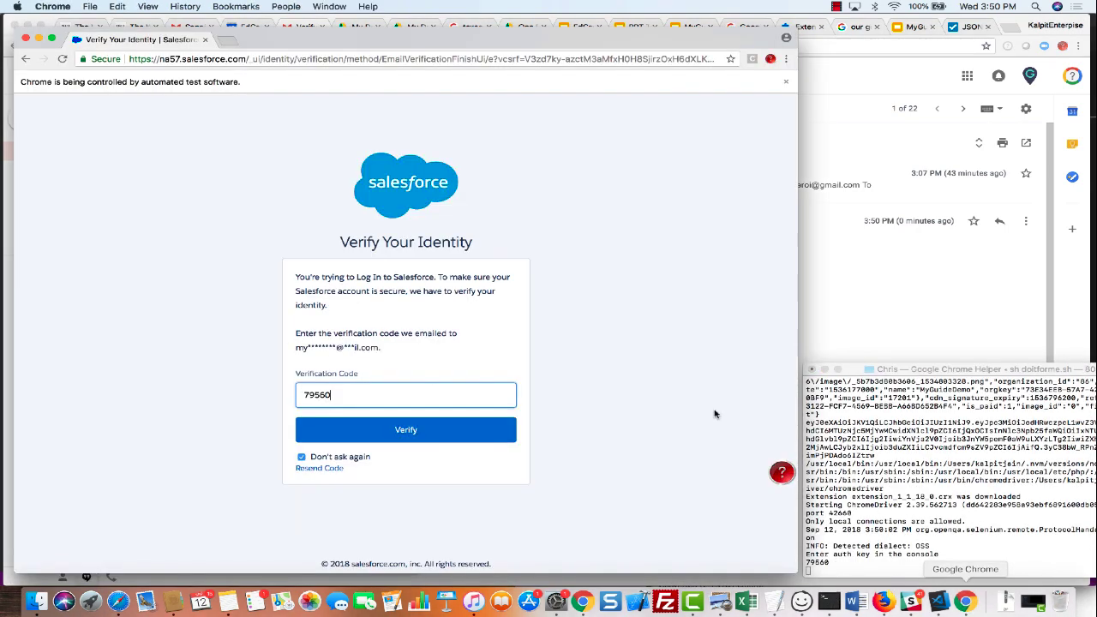
- Verify the identity code so Salesforce Setup Home loads with the MyGuide panel
{"action": "left_click", "coordinate": [405, 429]}
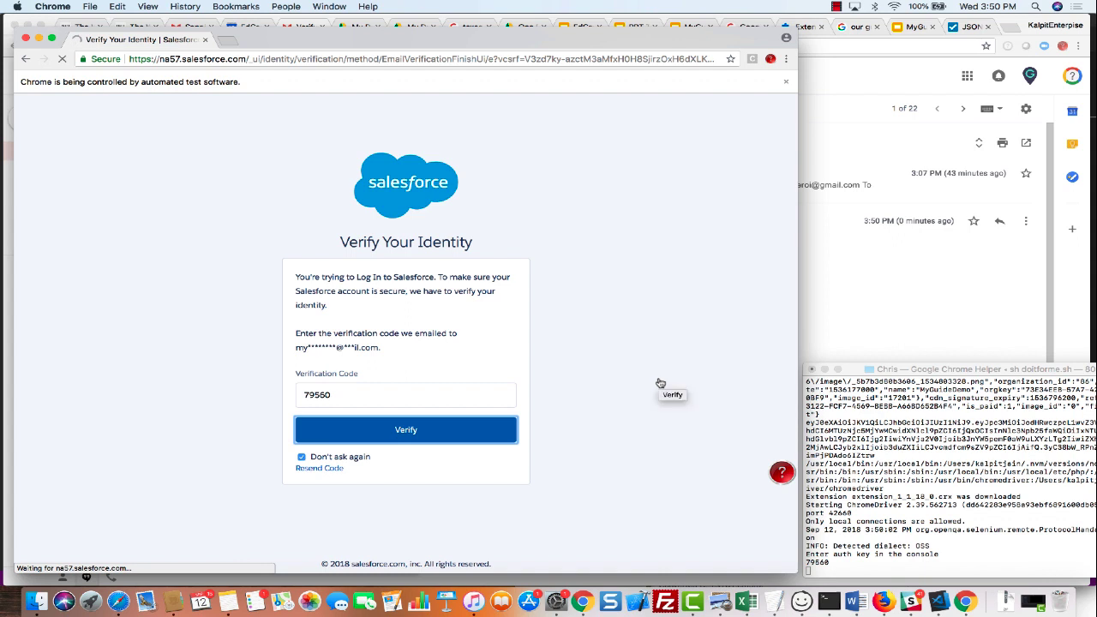
{"action": "left_click", "coordinate": [404, 429]}
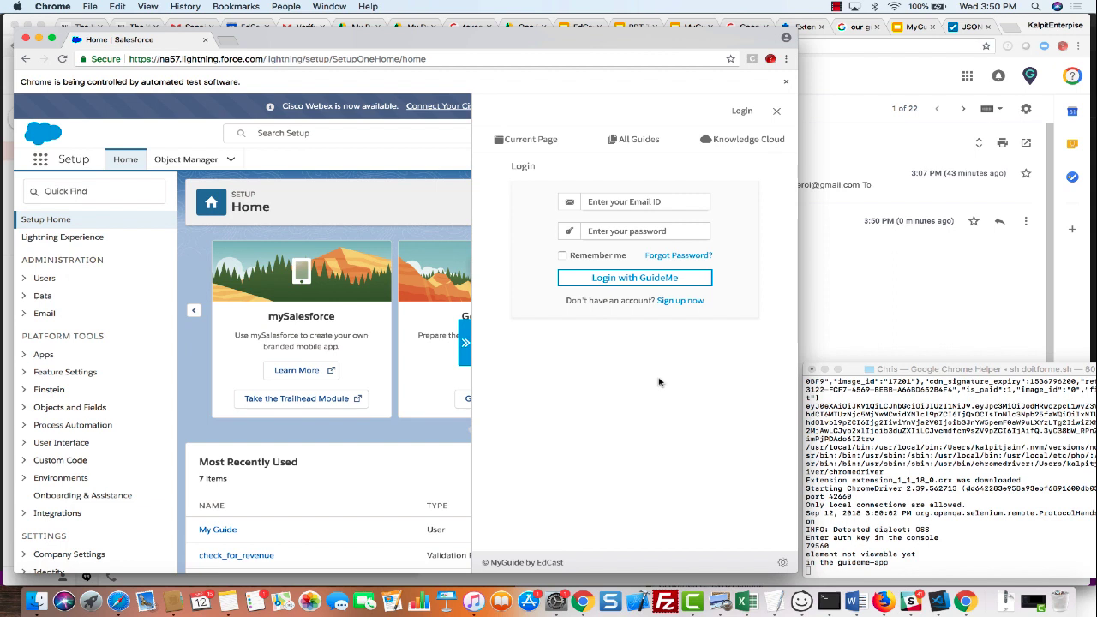
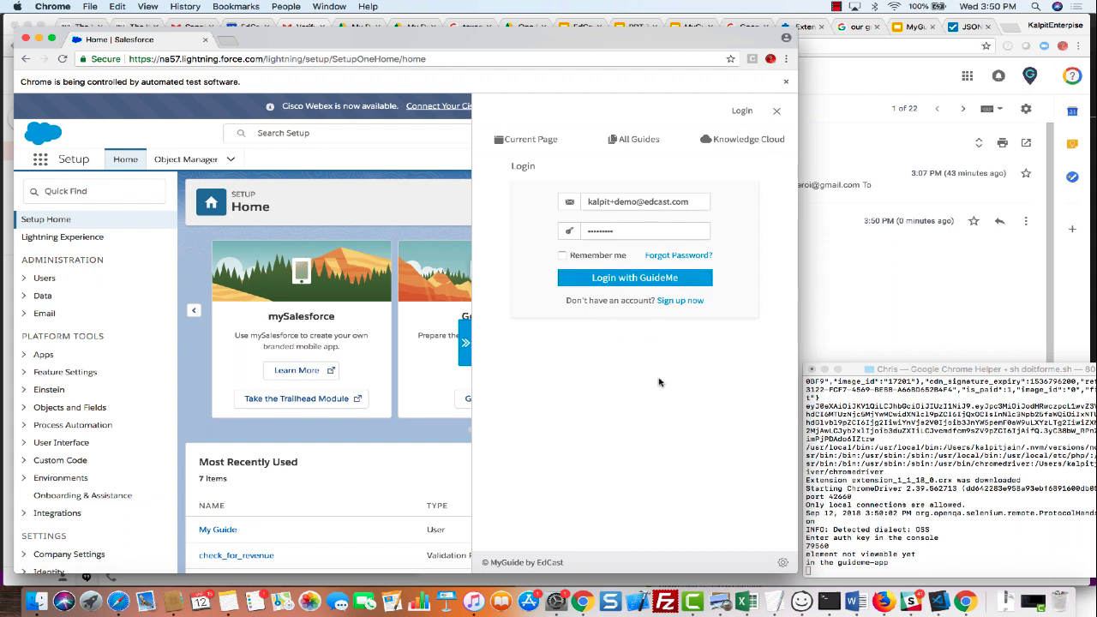
{"action": "left_click", "coordinate": [634, 277]}
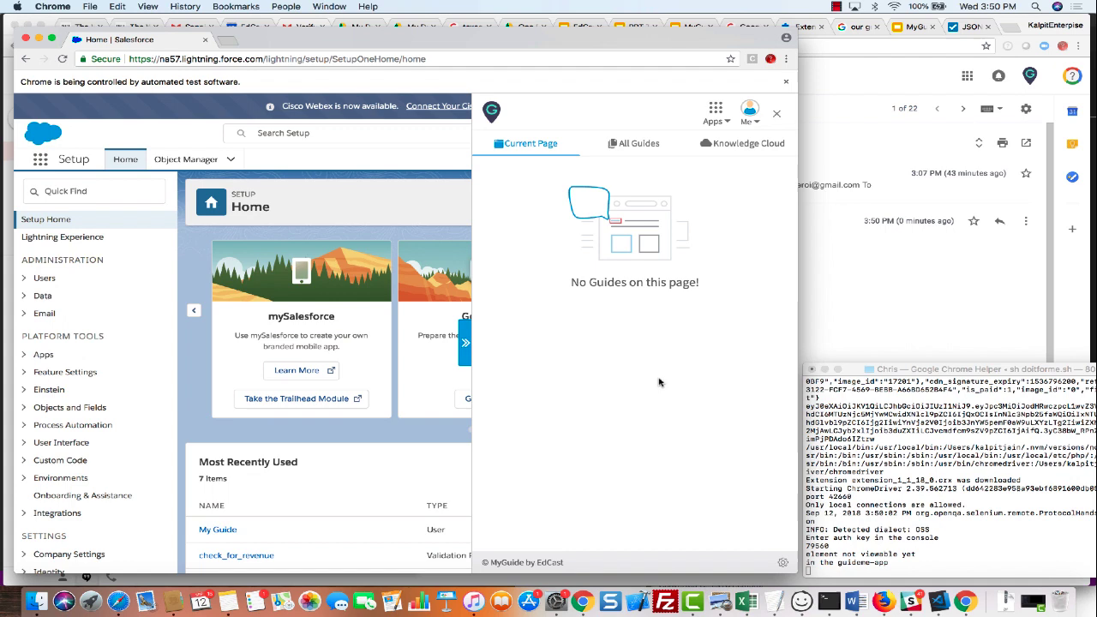
{"action": "left_click", "coordinate": [638, 144]}
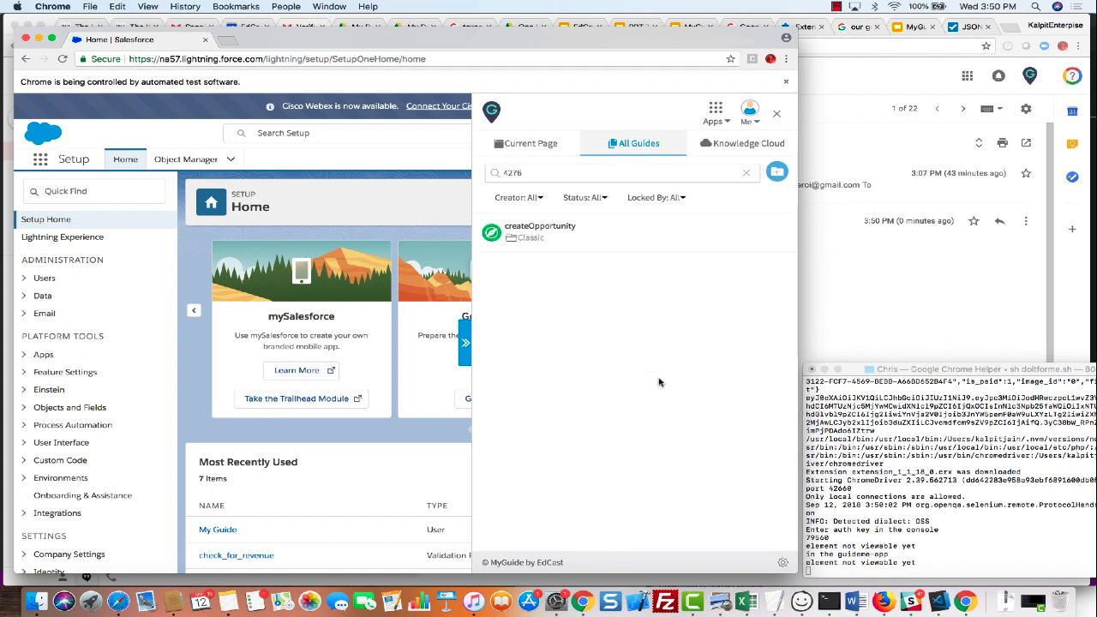
{"action": "left_click", "coordinate": [540, 231]}
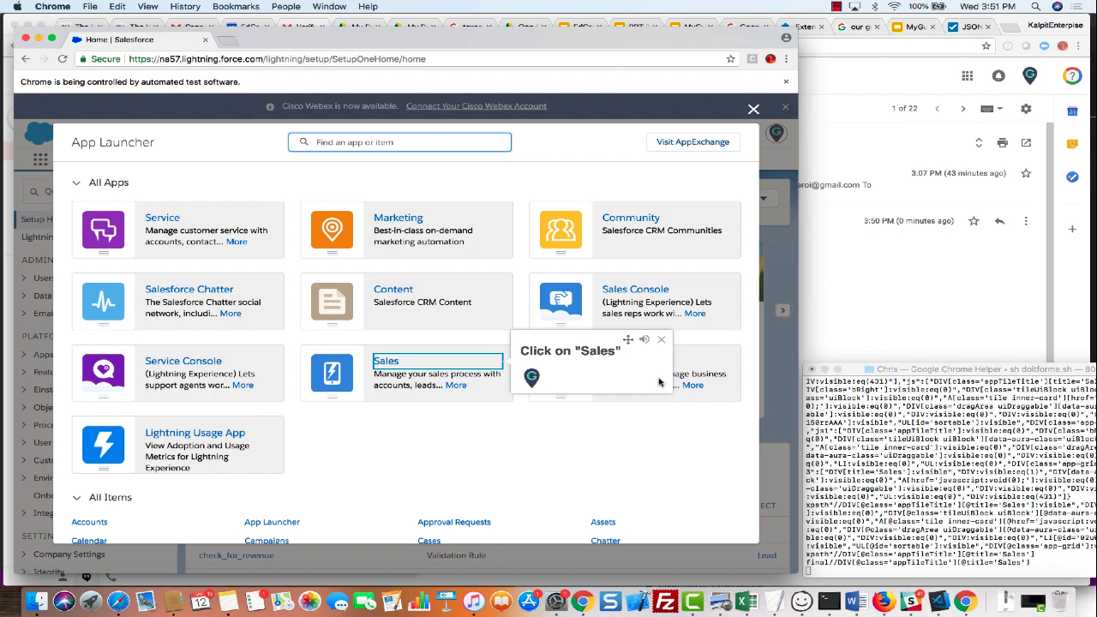
- Launch the Sales app from the App Launcher
{"action": "left_click", "coordinate": [408, 374]}
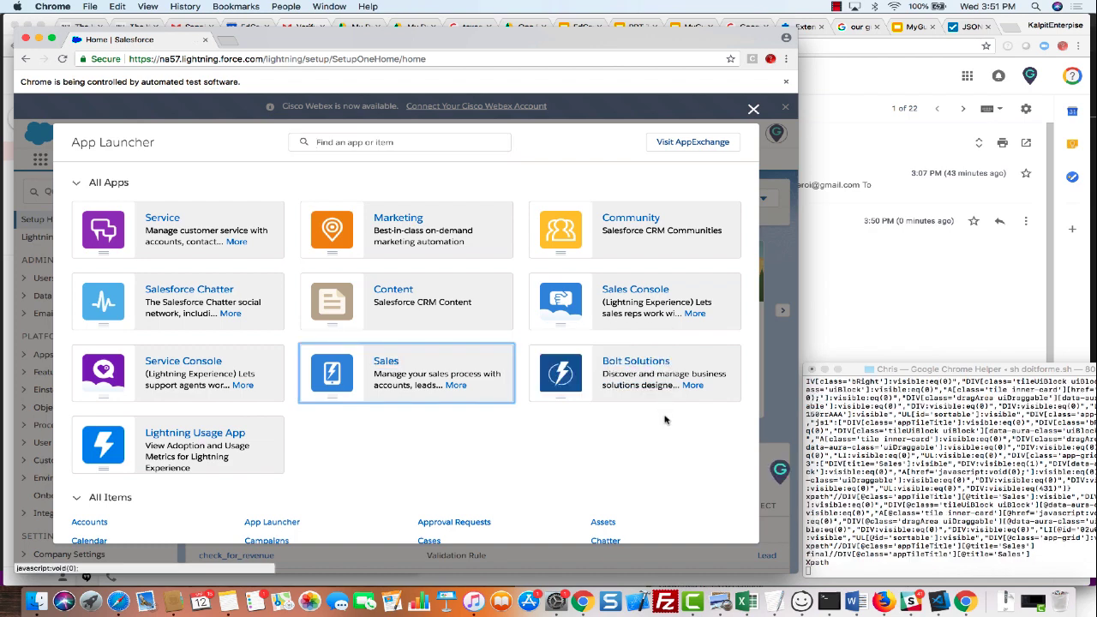
{"action": "left_click", "coordinate": [405, 374]}
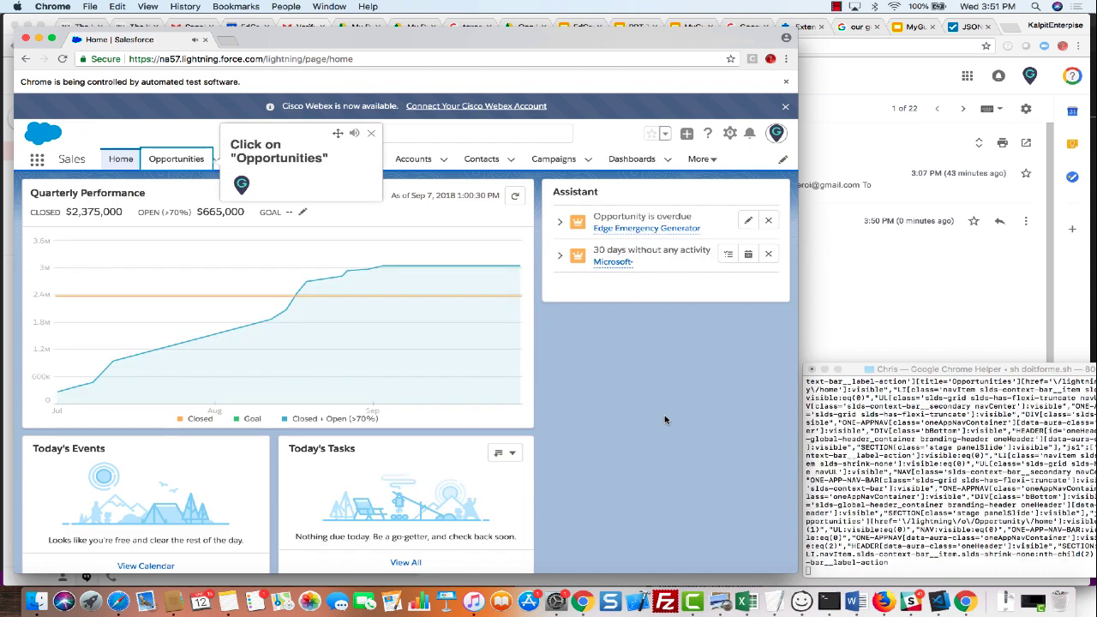
- Go to Opportunities and start a blank New Opportunity form
{"action": "left_click", "coordinate": [177, 157]}
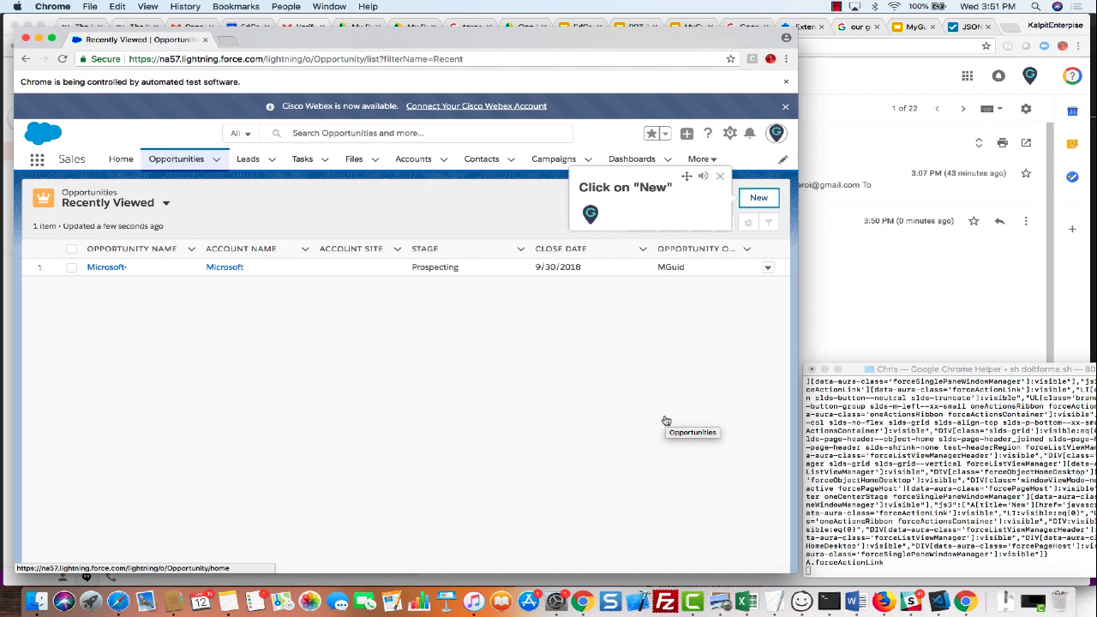
{"action": "left_click", "coordinate": [758, 198]}
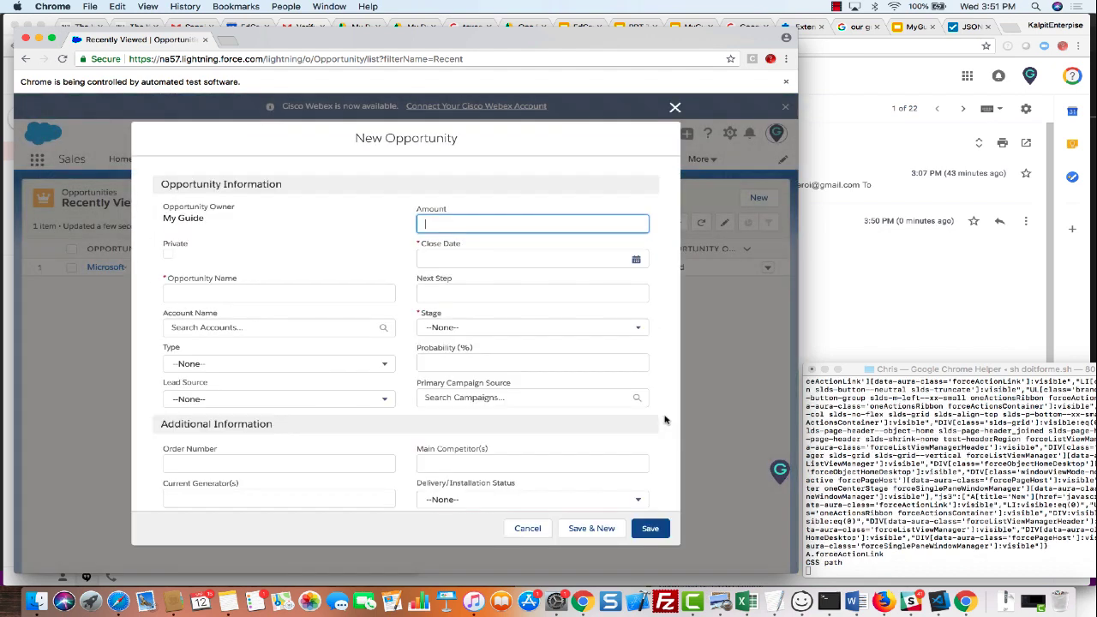